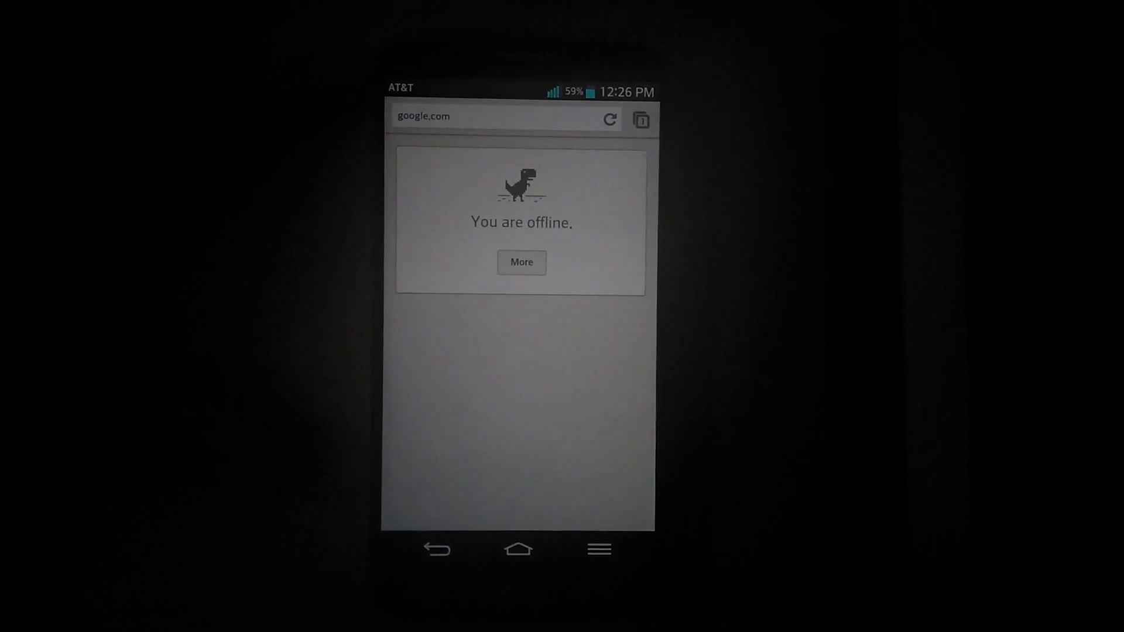
Leave the offline Chrome page for Settings' Tethering & networks page
left_click(518, 549)
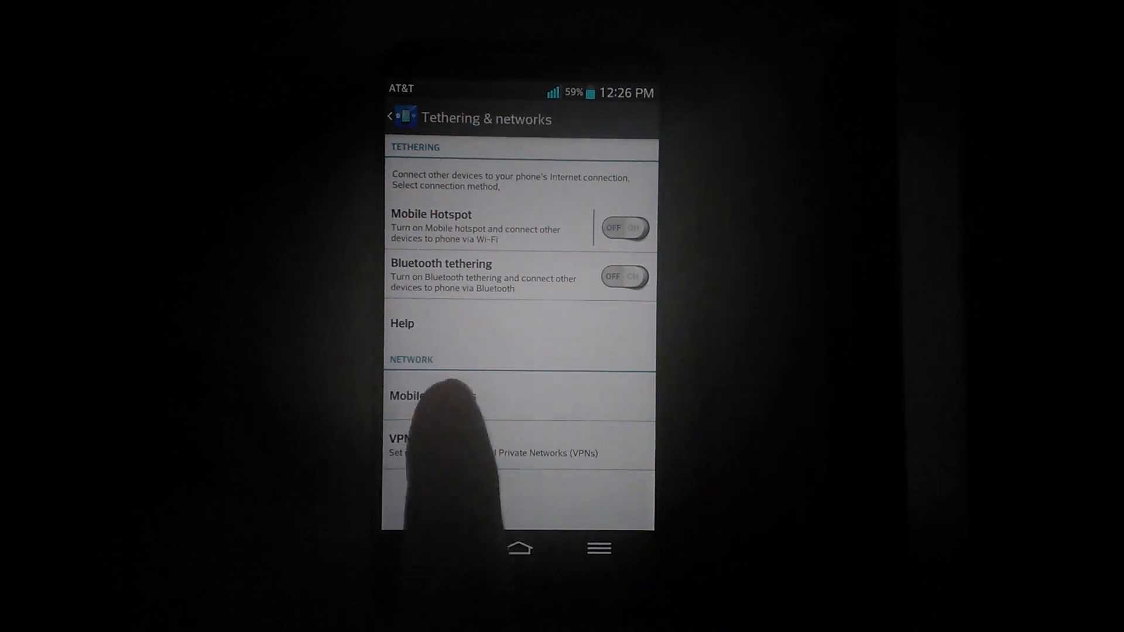
Create a new APN named 'Straight' under Mobile networks > Access point names
left_click(431, 396)
type("Strai")
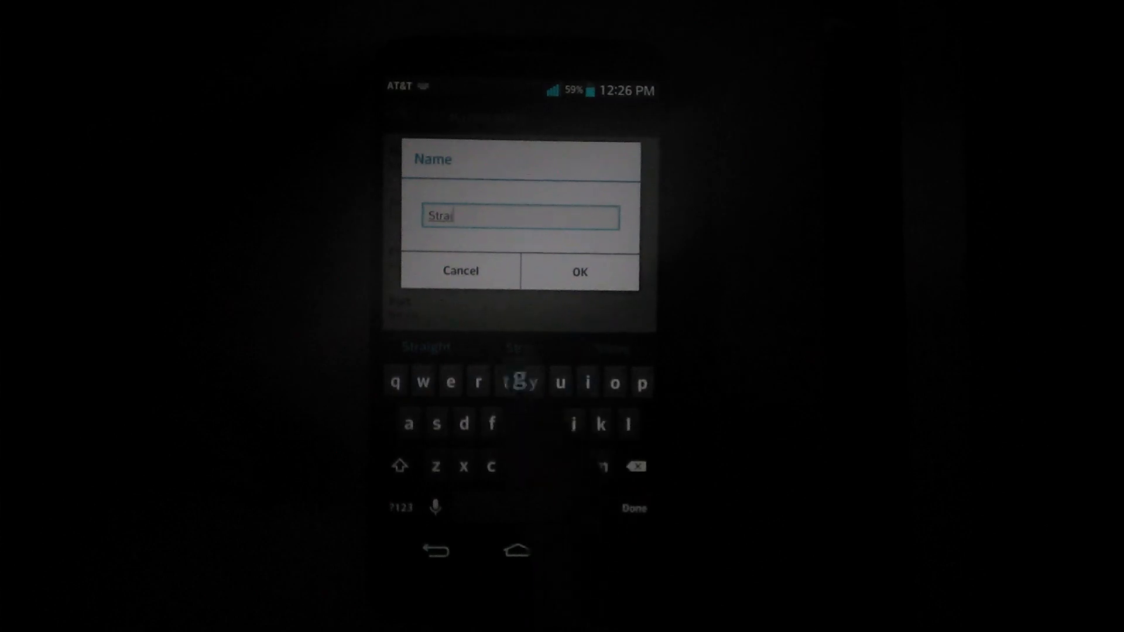
type("ght")
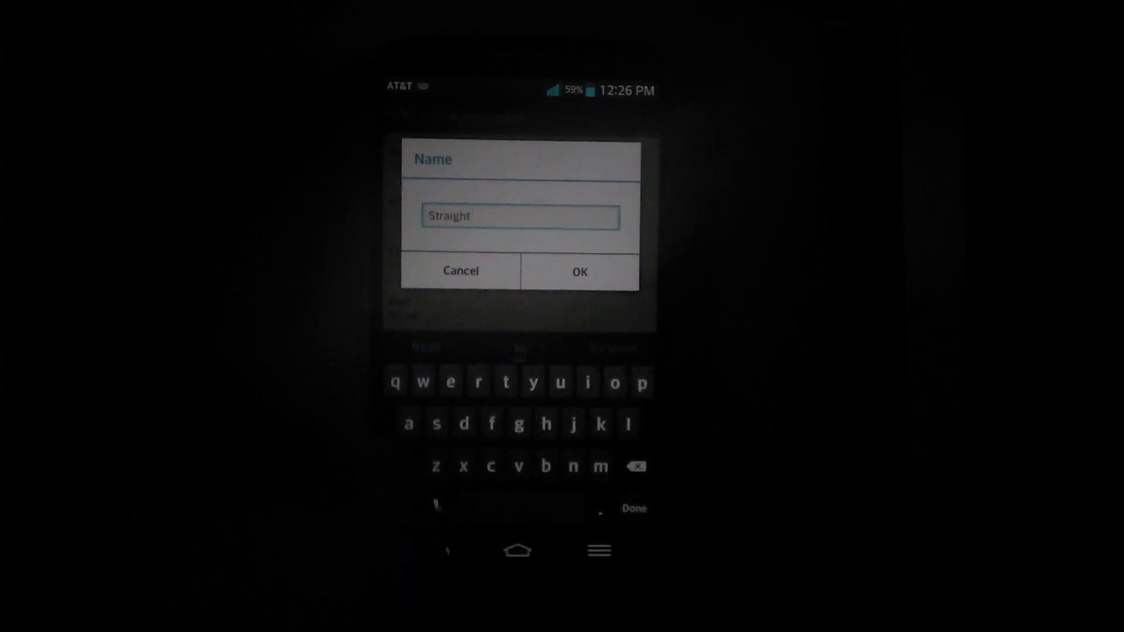
left_click(578, 271)
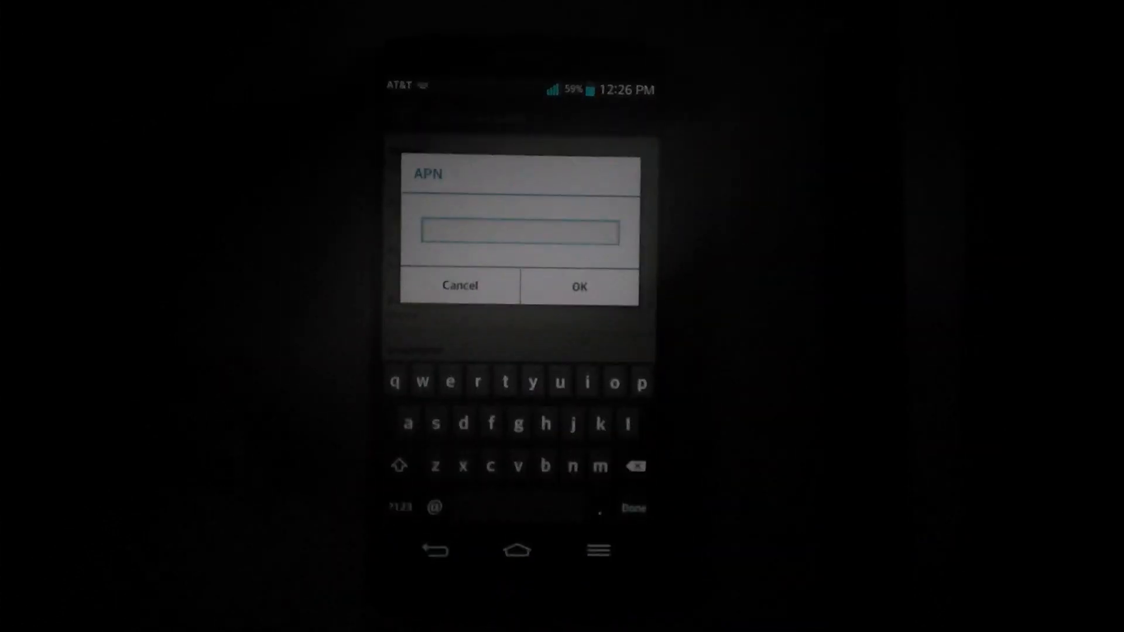
type("tf")
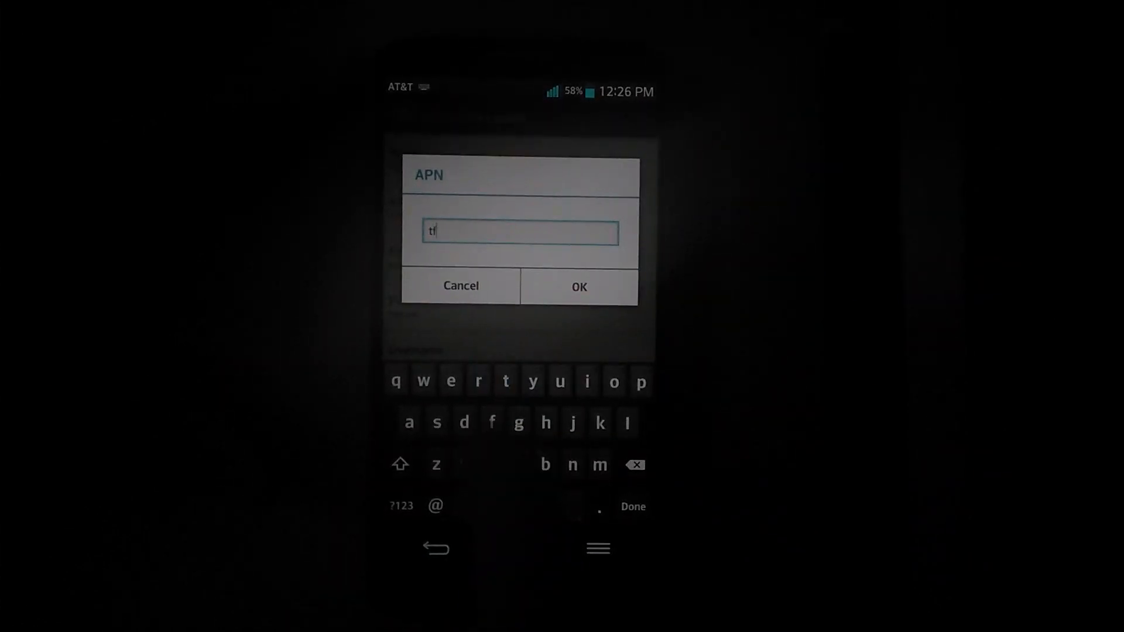
type("data")
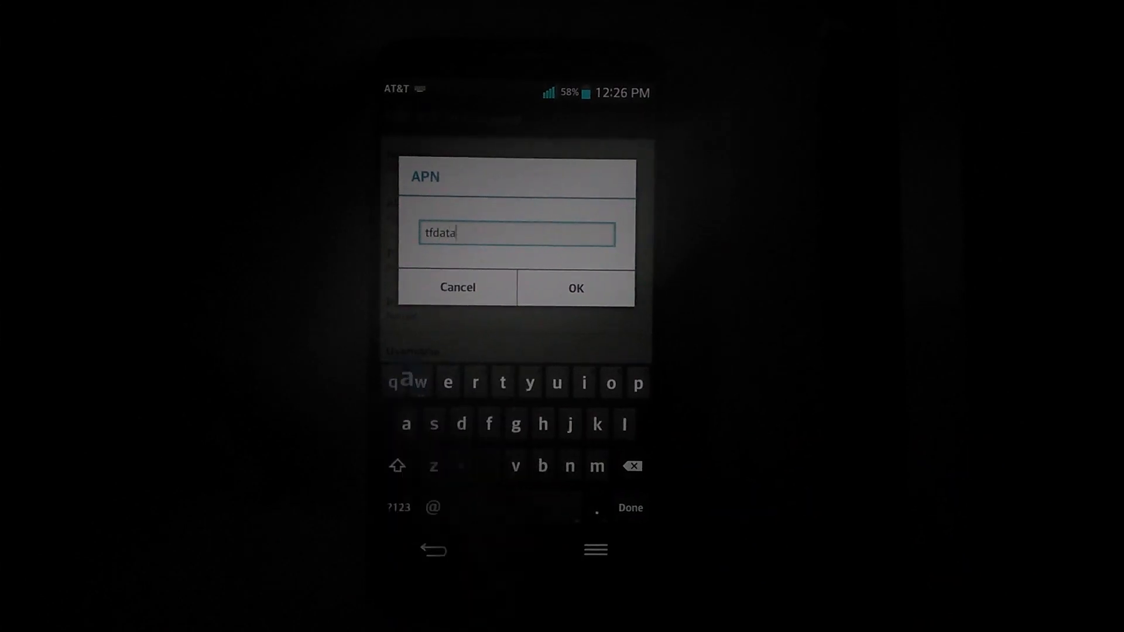
left_click(575, 287)
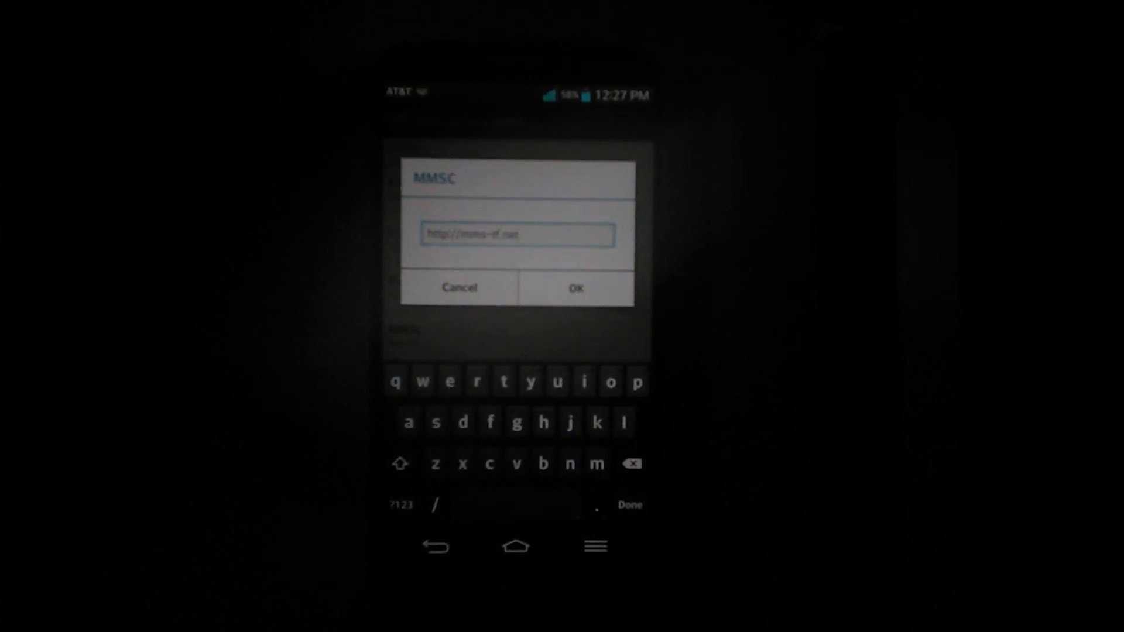
left_click(575, 288)
type("mms3.tracfon")
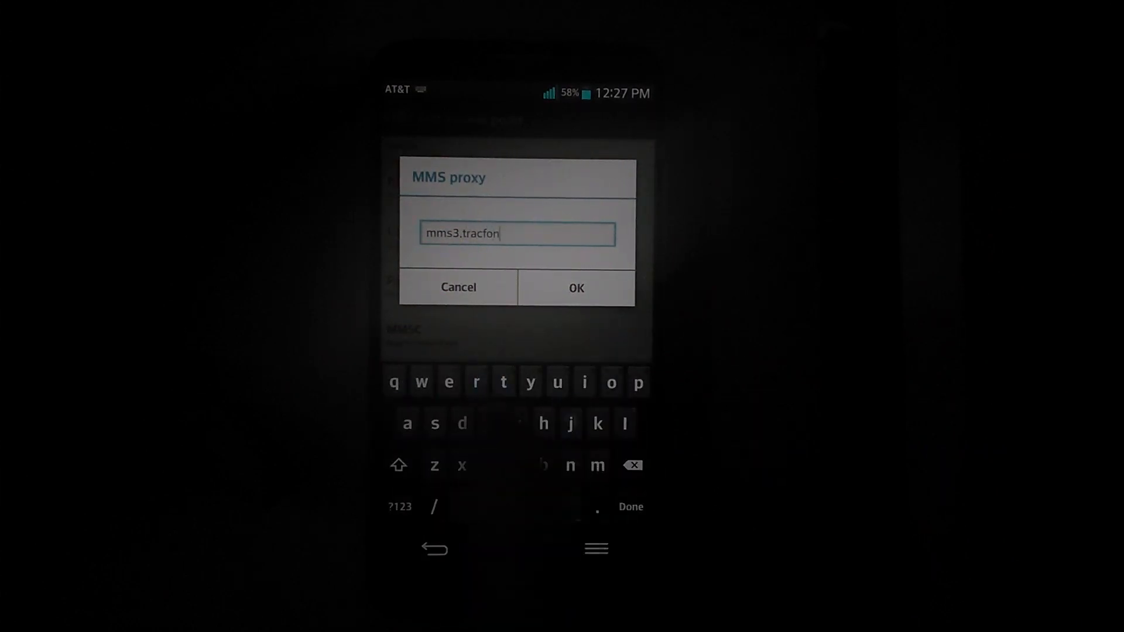
Enter 'mms3.tracfone.com' as the Straight access point's MMS proxy
type("e.")
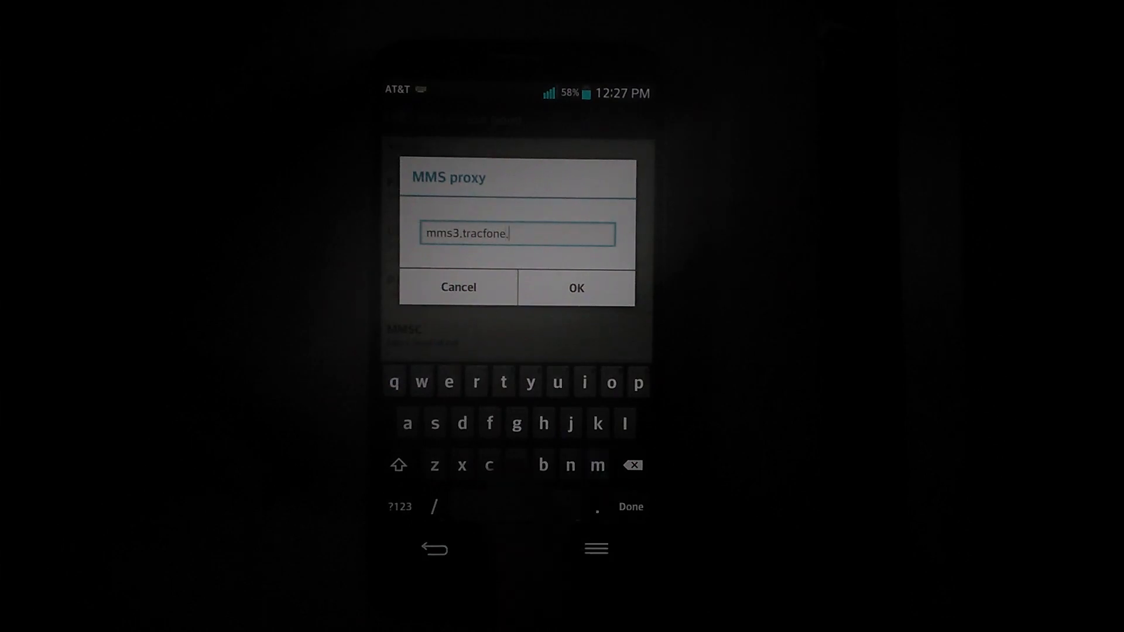
type("com")
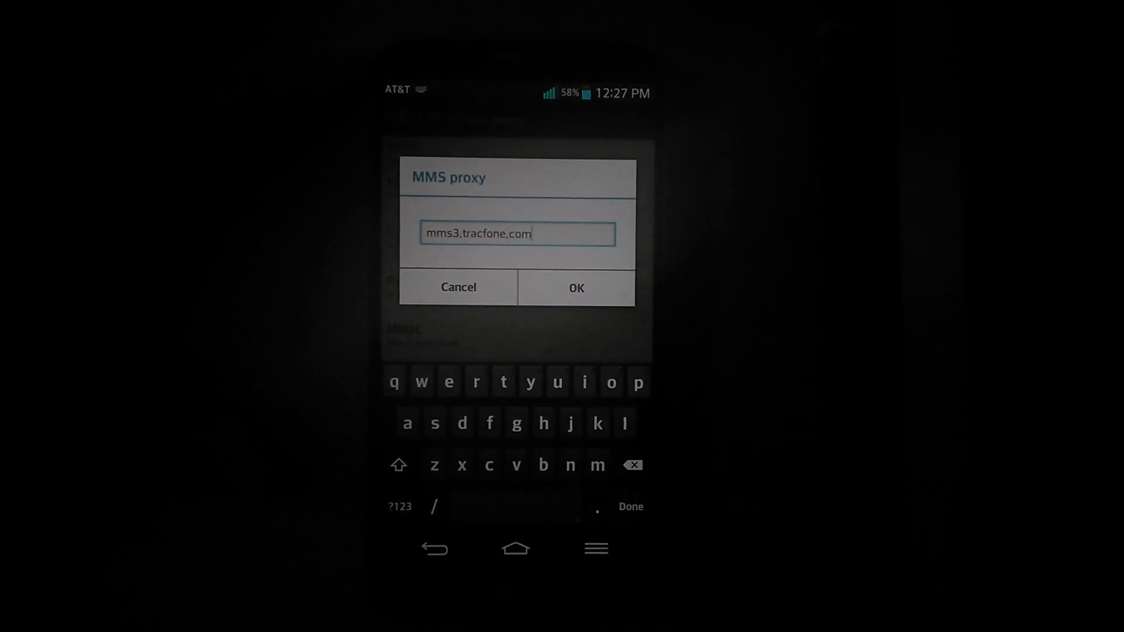
left_click(575, 287)
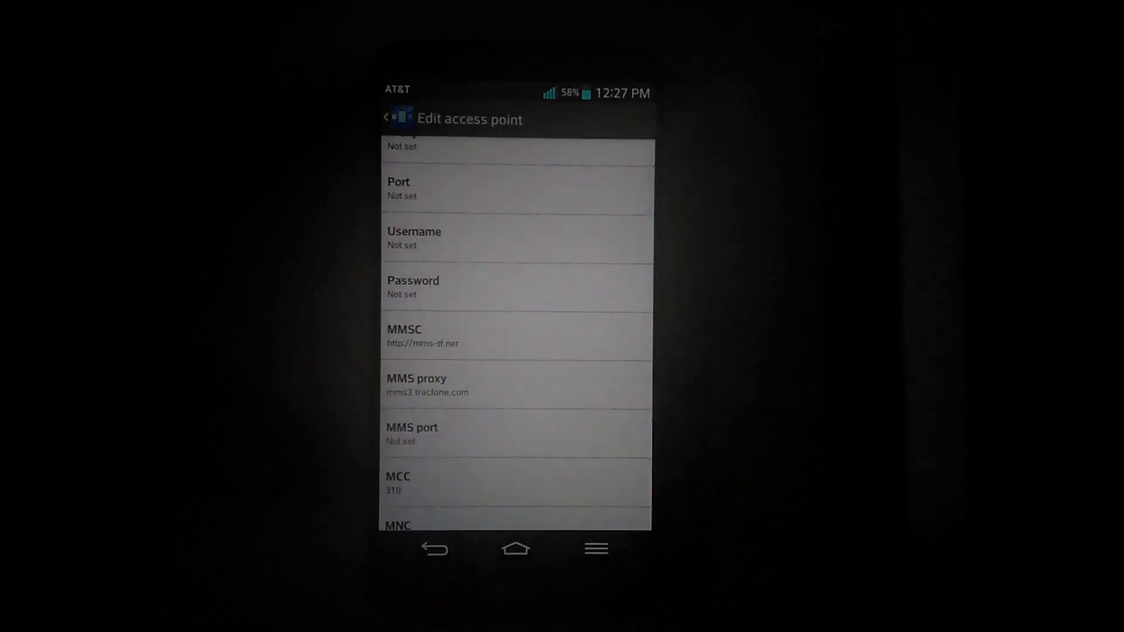
Set the MMS port, save and select the Straight APN, then go home
scroll("down", 3)
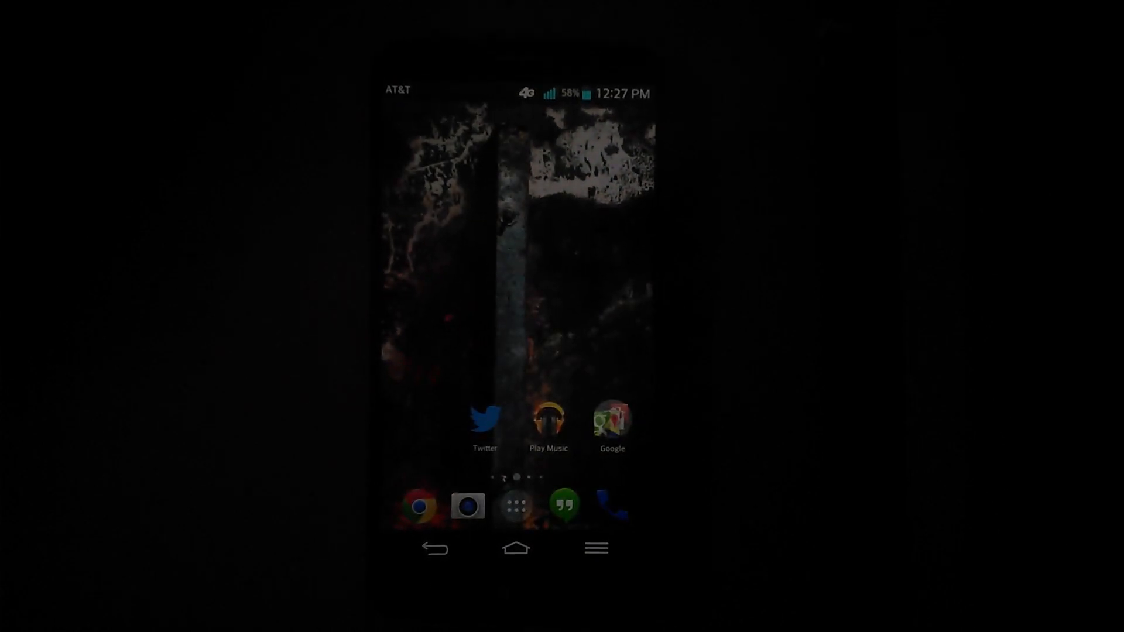
Test data in Chrome, then compose a message with a photo attached
left_click(424, 505)
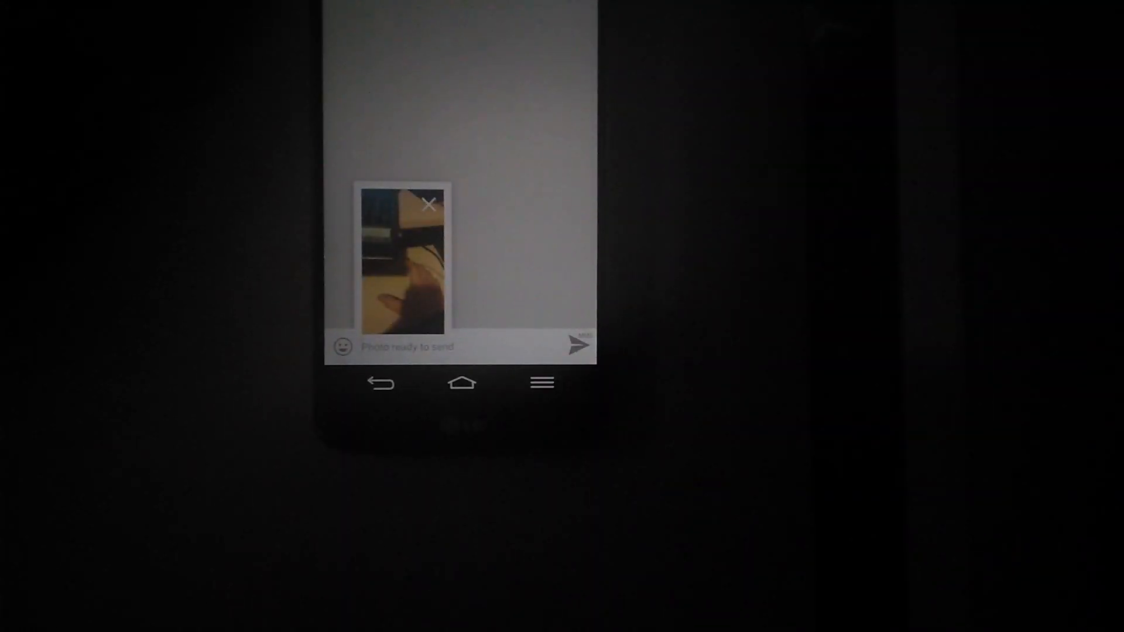
Send the photo message and scroll to the incoming picture reply
left_click(578, 346)
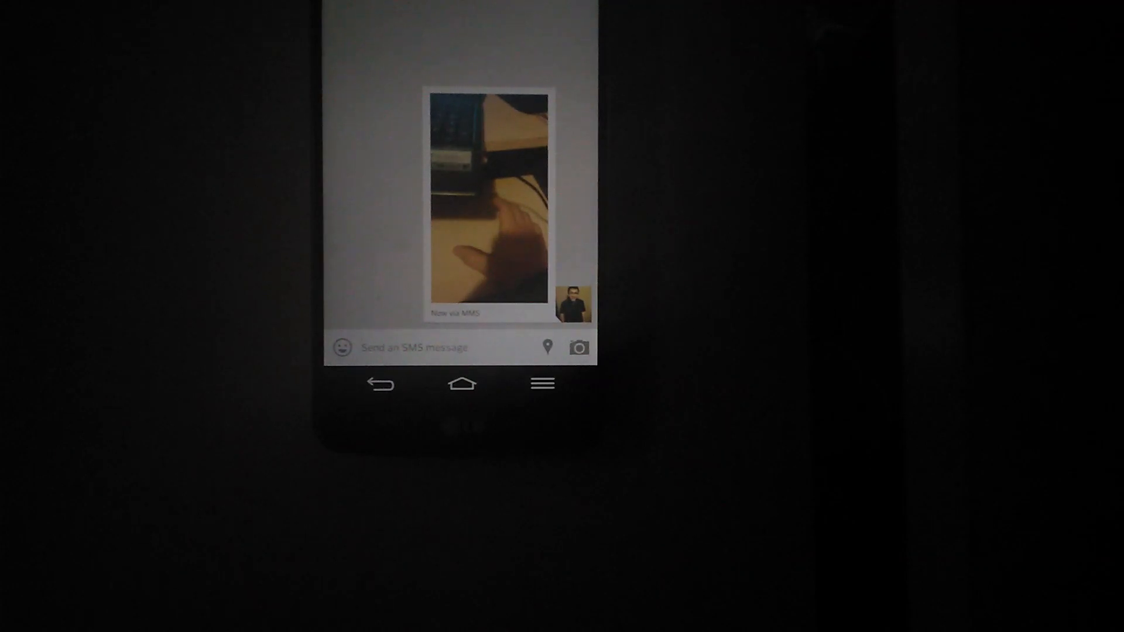
scroll("down", 3)
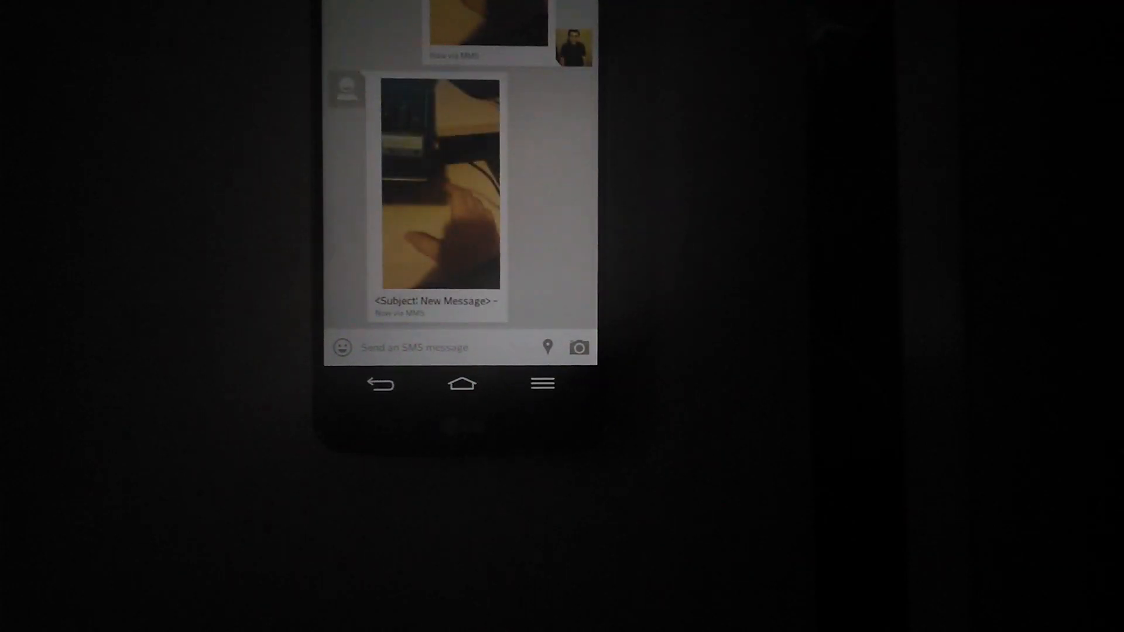